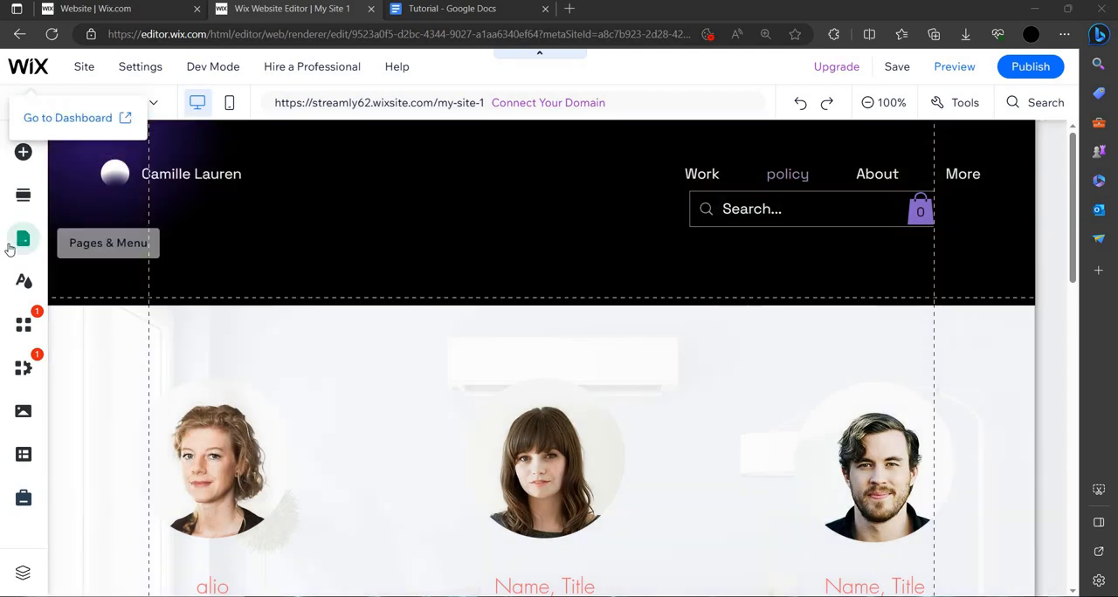
Browse the Blog and Bookings page lists, then add a Blank Page to the Site Menu
click(23, 238)
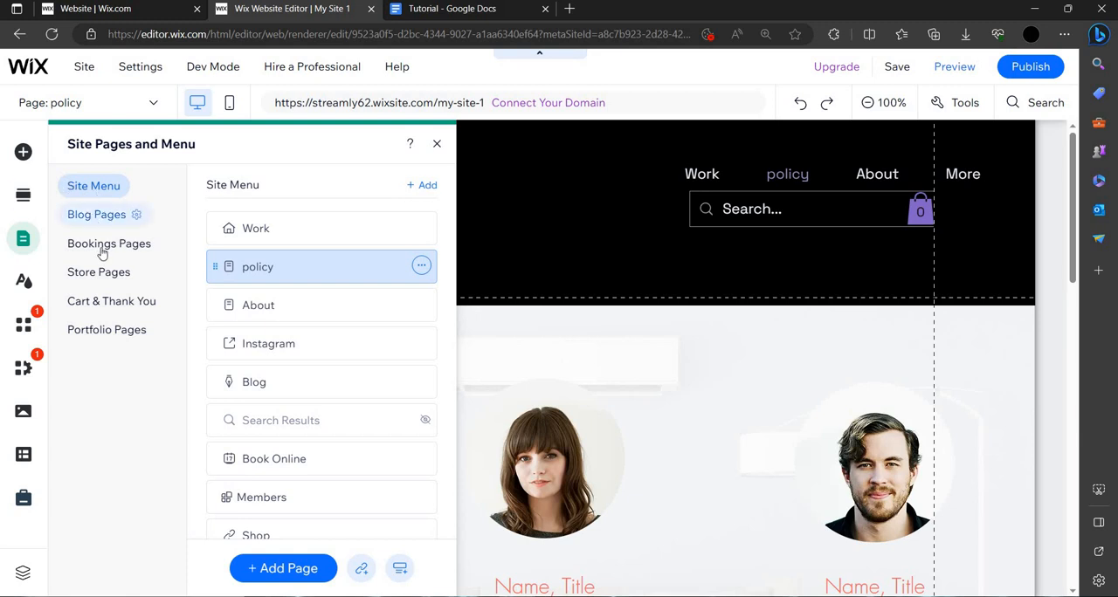
click(96, 214)
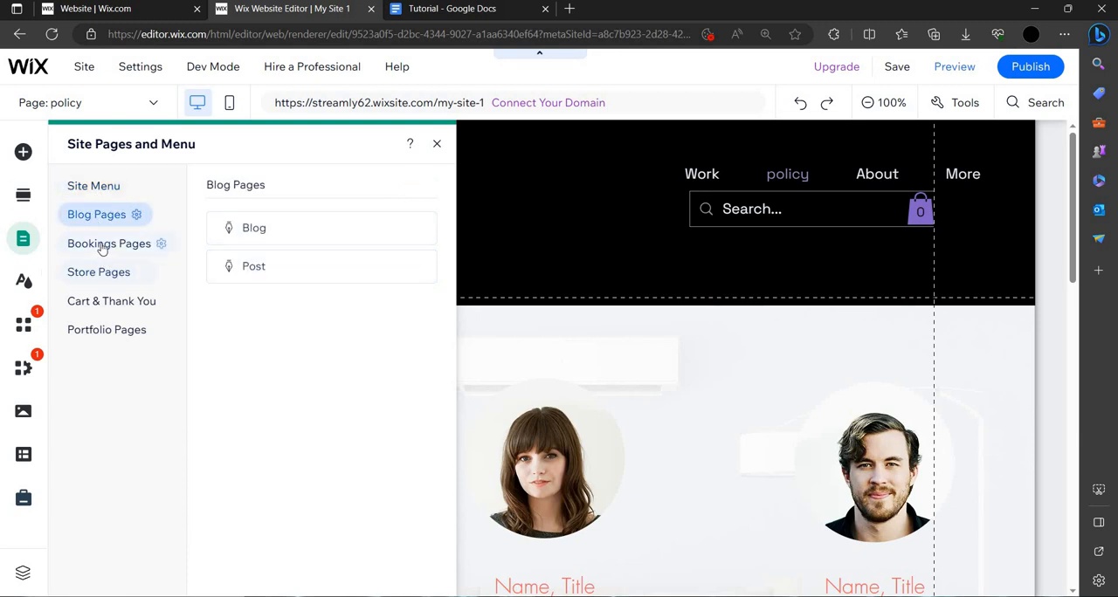
click(108, 243)
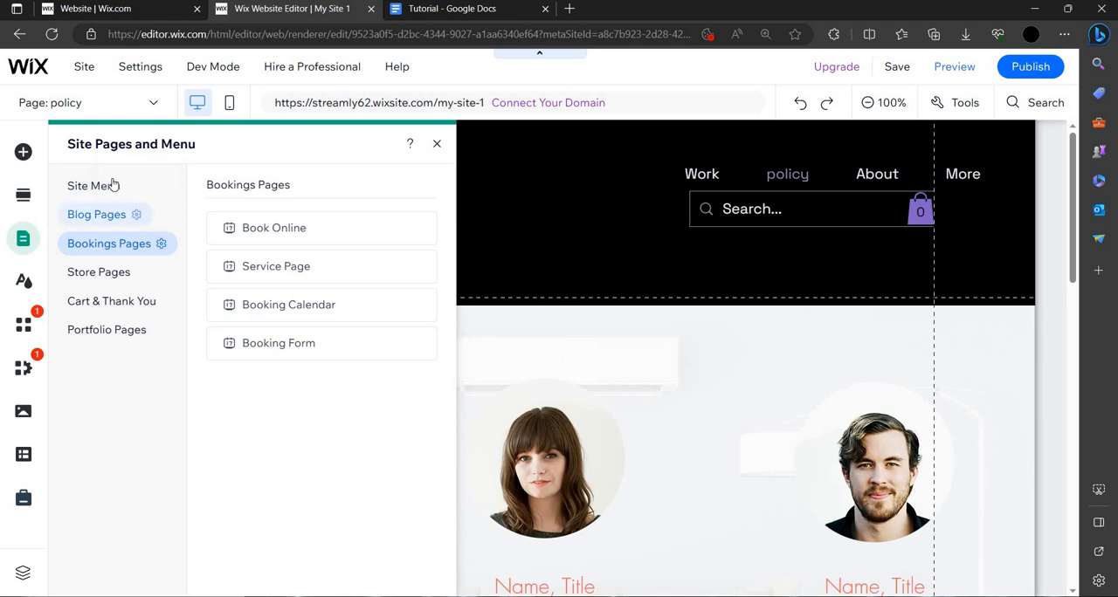
click(93, 185)
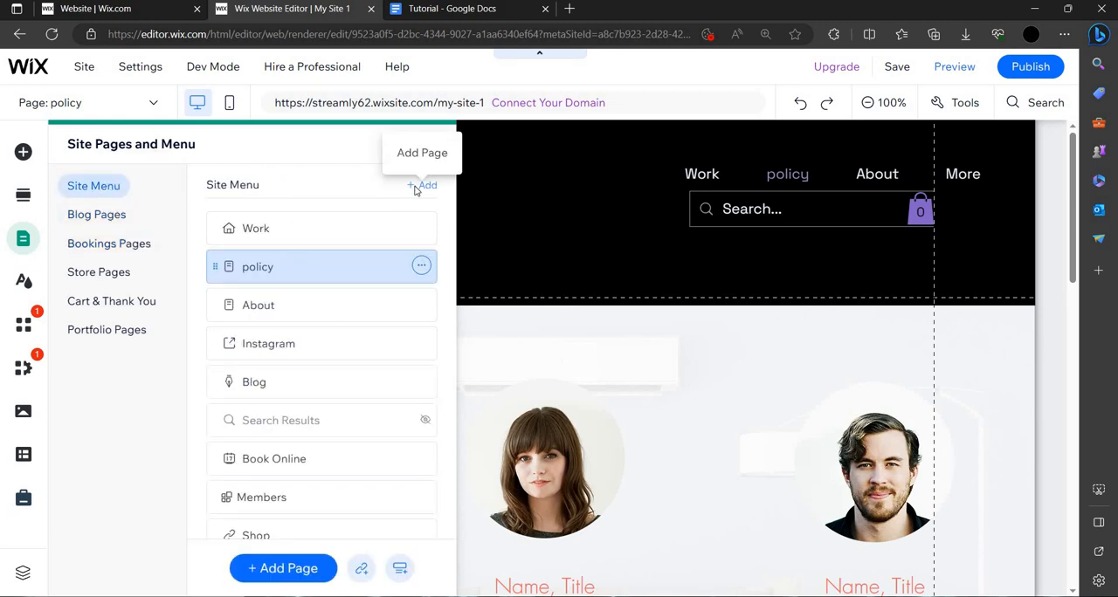
click(421, 186)
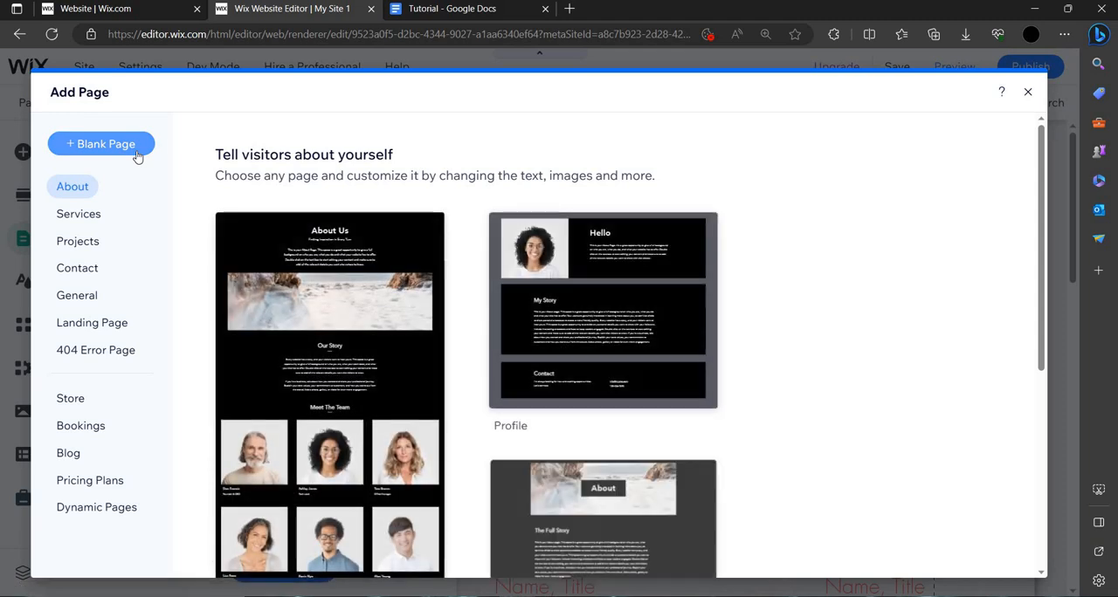
click(100, 144)
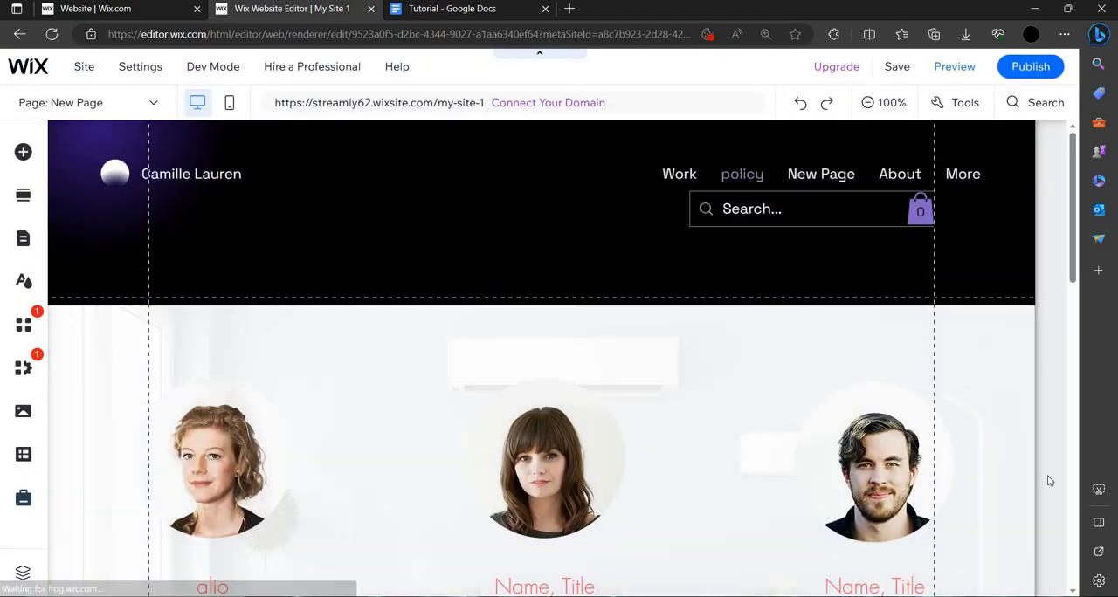
Reopen Pages & Menu and confirm the new page's name as 'New Page'
click(23, 238)
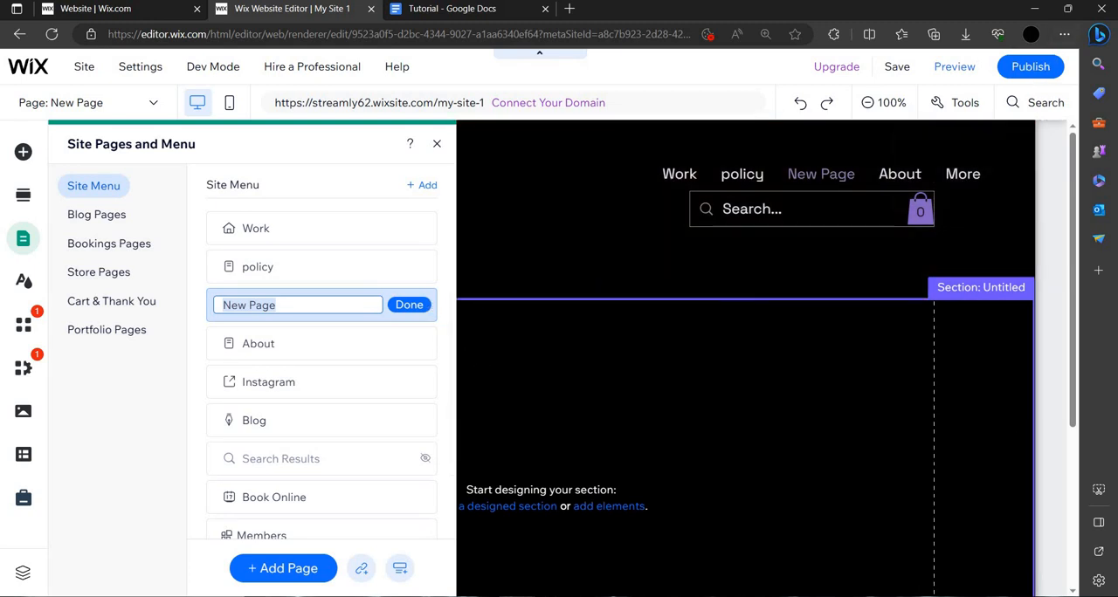
click(409, 304)
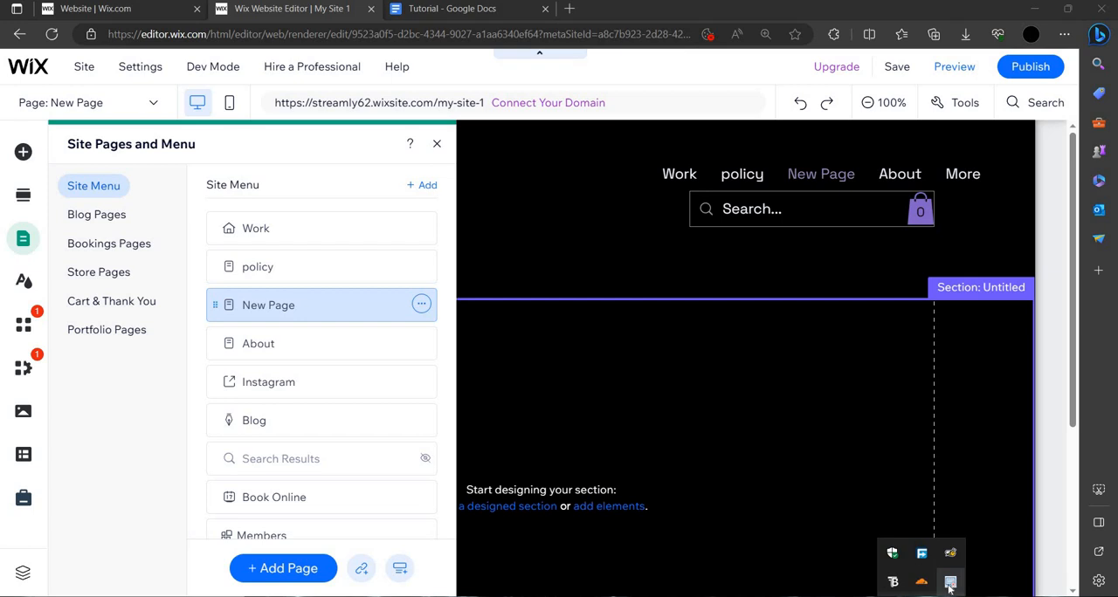
mouse_move(952, 590)
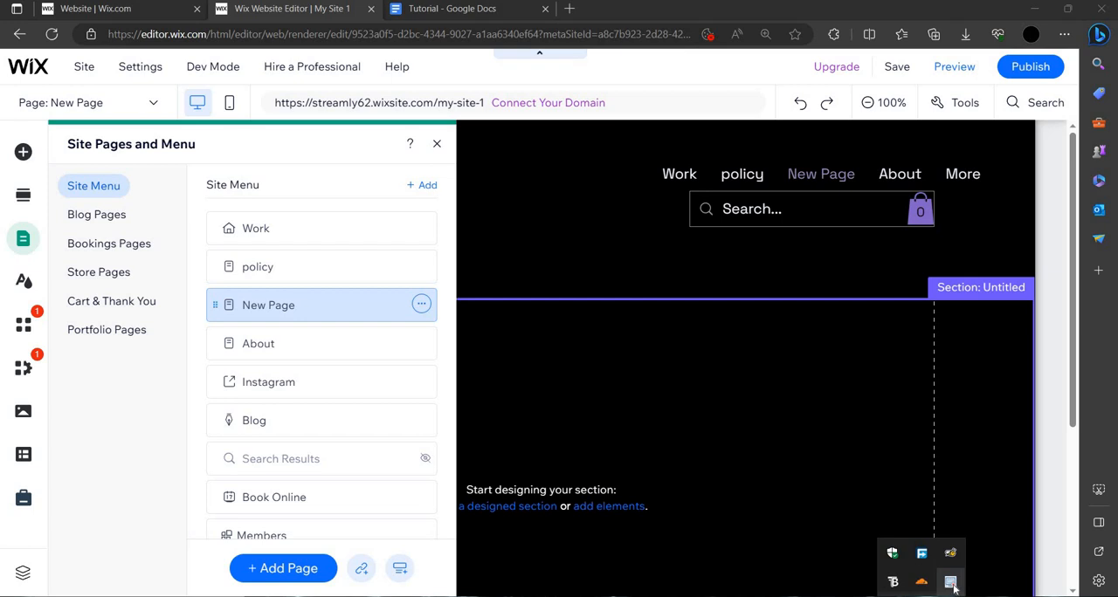